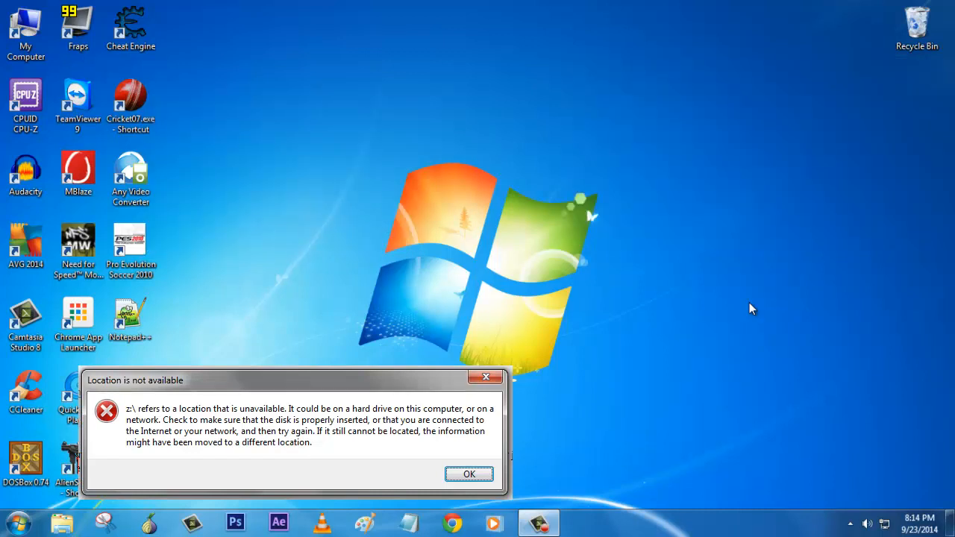
- Dismiss the 'Location is not available' error for drive Z:\ with OK
click(468, 475)
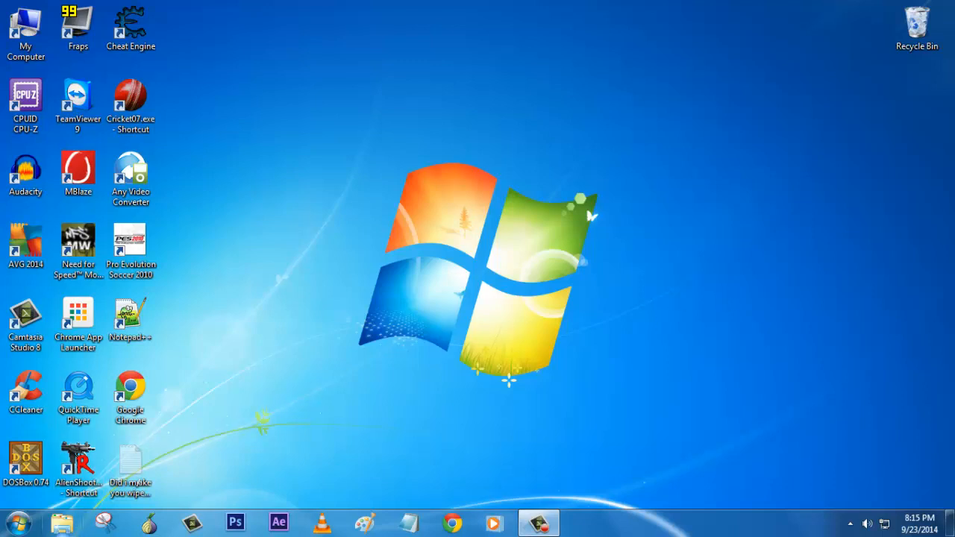
mouse_move(319, 437)
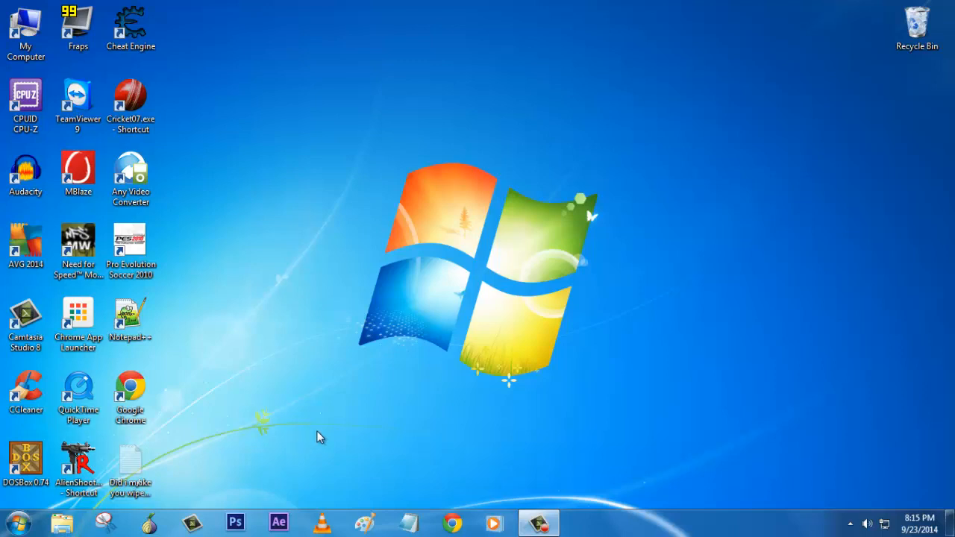
mouse_move(82, 528)
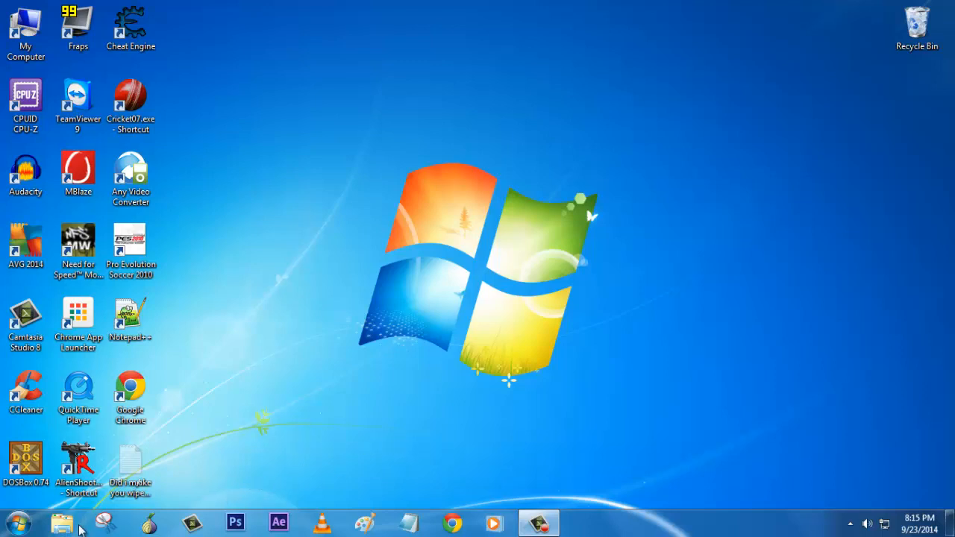
mouse_move(719, 330)
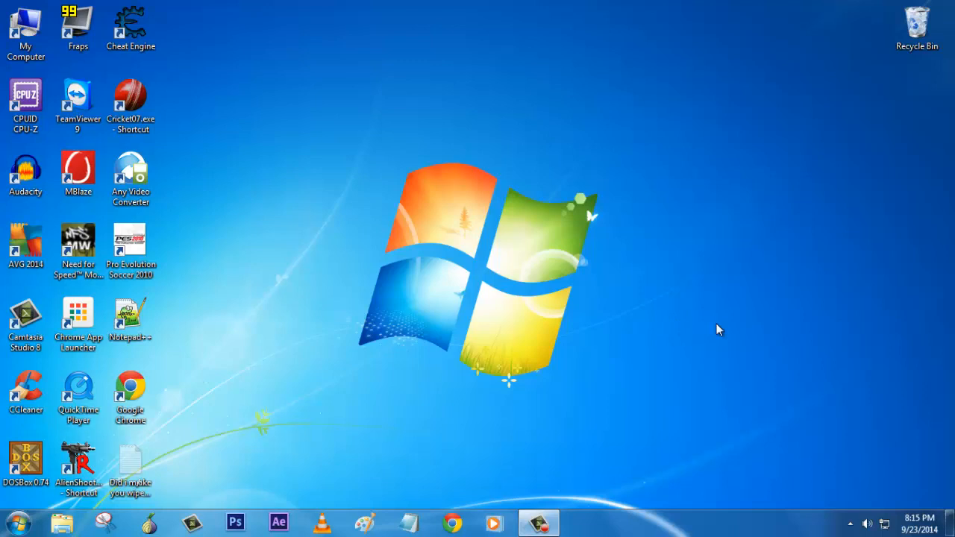
mouse_move(699, 381)
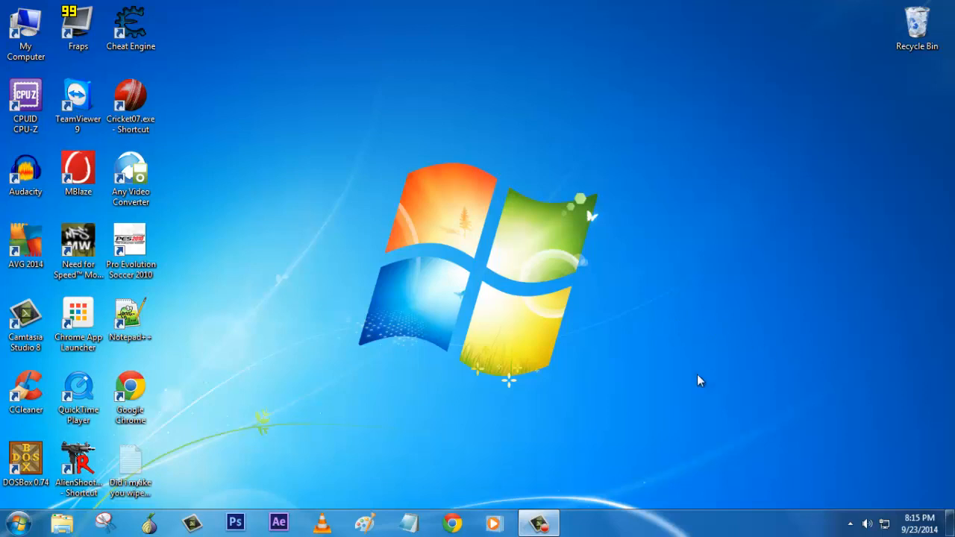
mouse_move(709, 376)
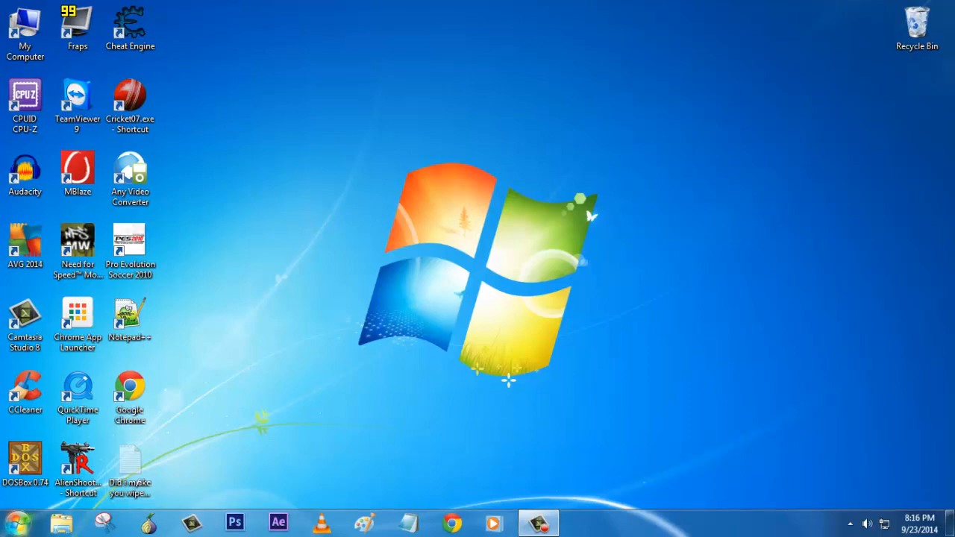
- Launch AdwCleaner.exe from D:\Softwares\Malware detect Soft and allow it past the security warning
double_click(24, 31)
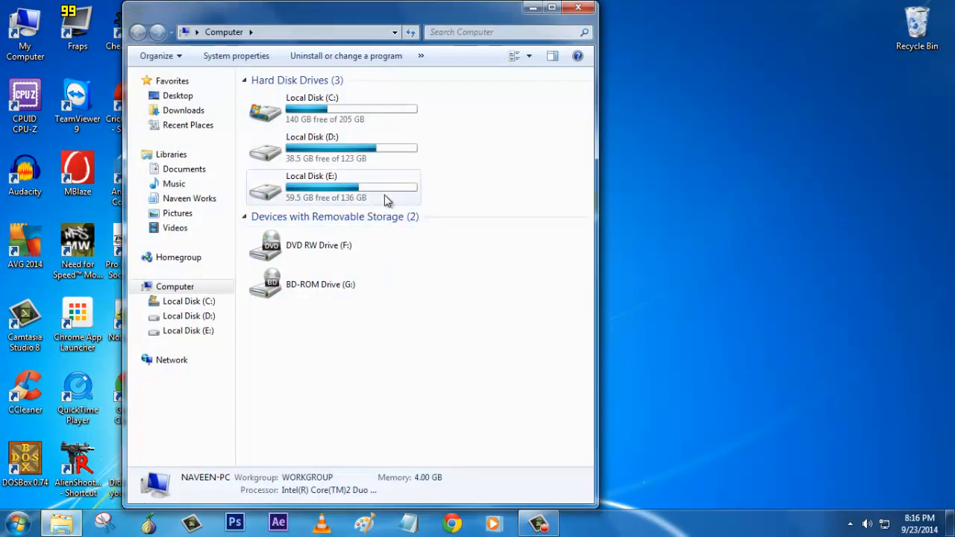
click(331, 187)
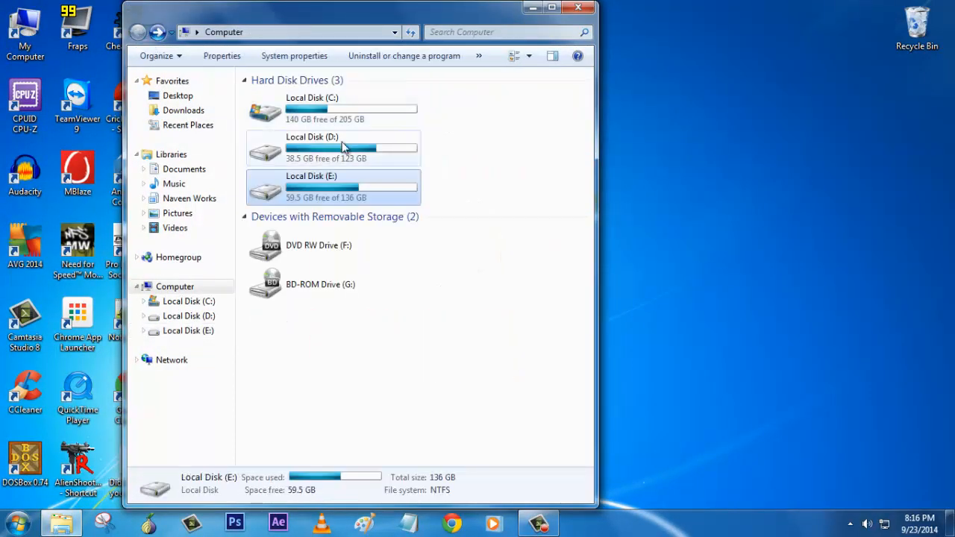
double_click(310, 149)
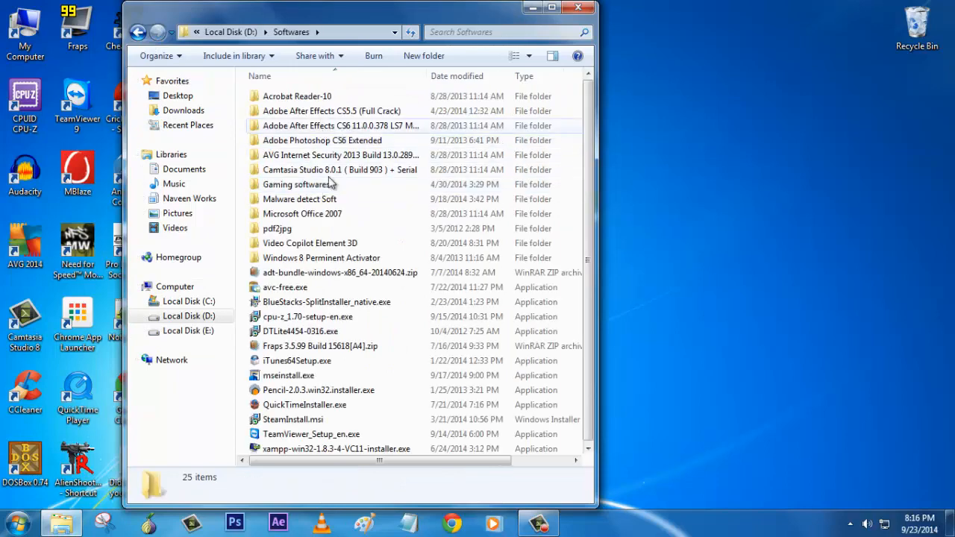
double_click(298, 198)
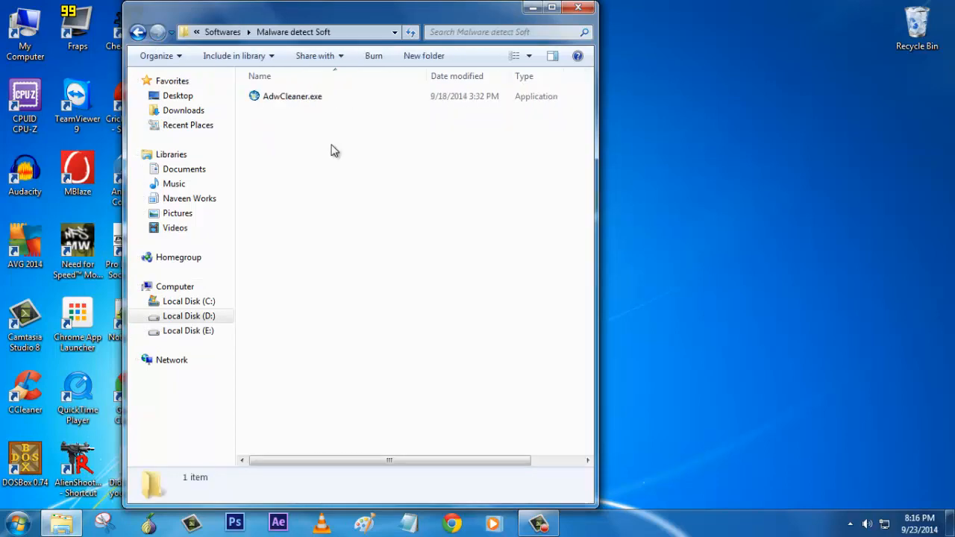
double_click(292, 95)
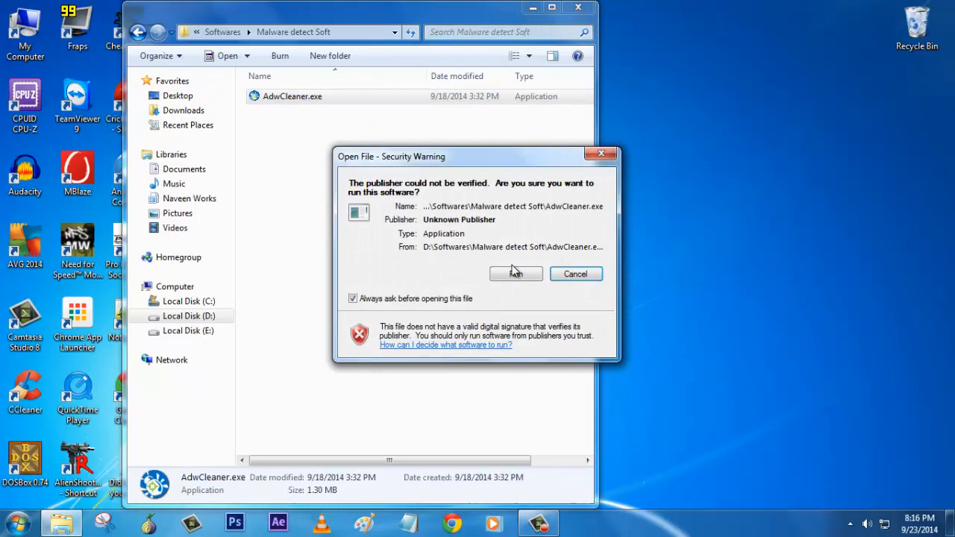
click(516, 275)
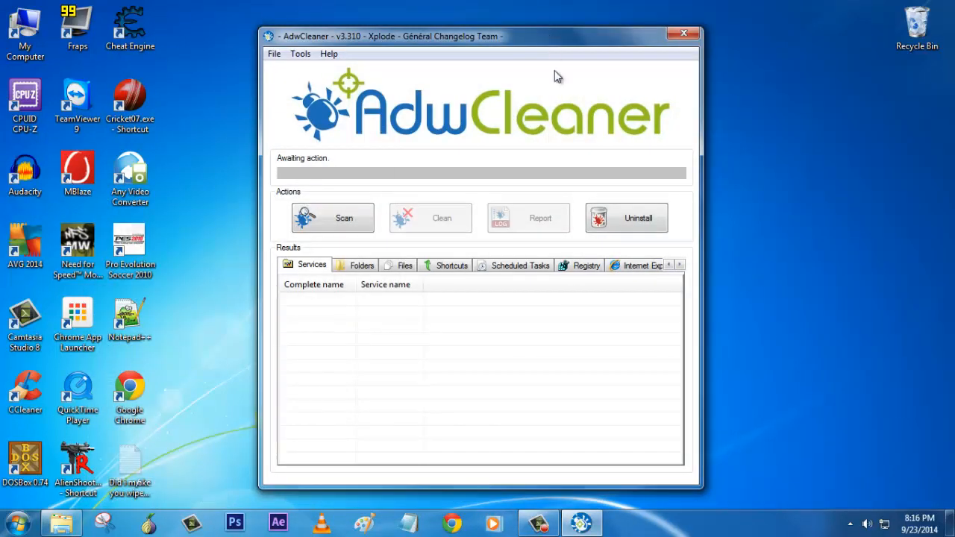
mouse_move(430, 146)
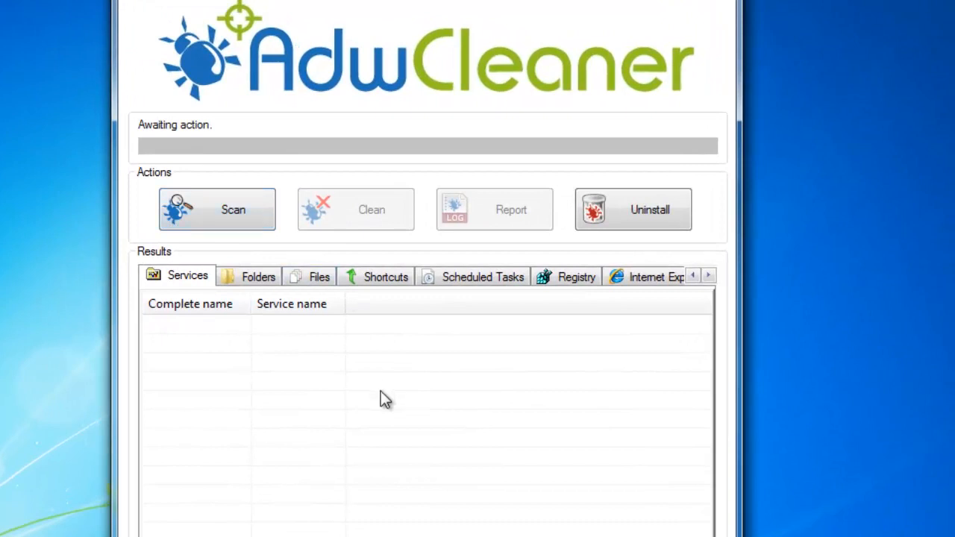
mouse_move(466, 416)
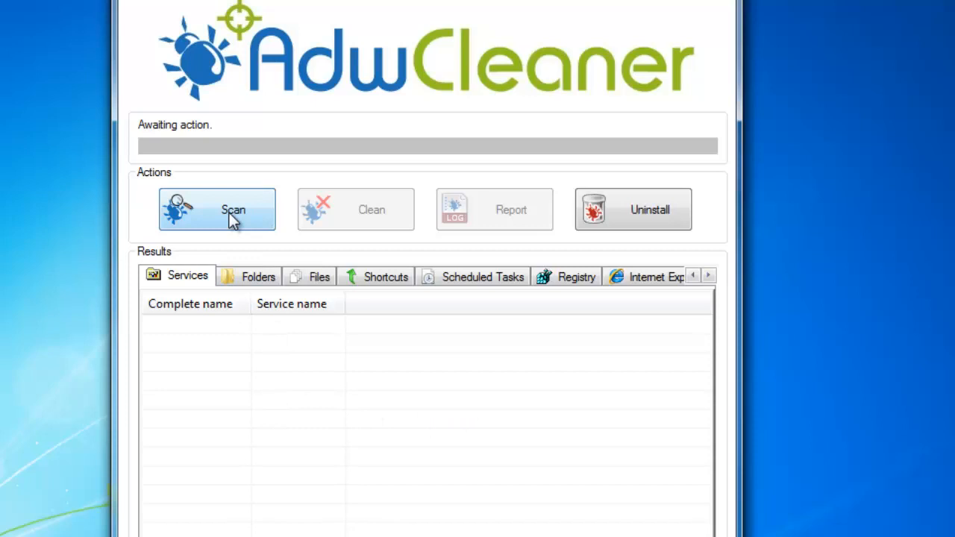
mouse_move(226, 292)
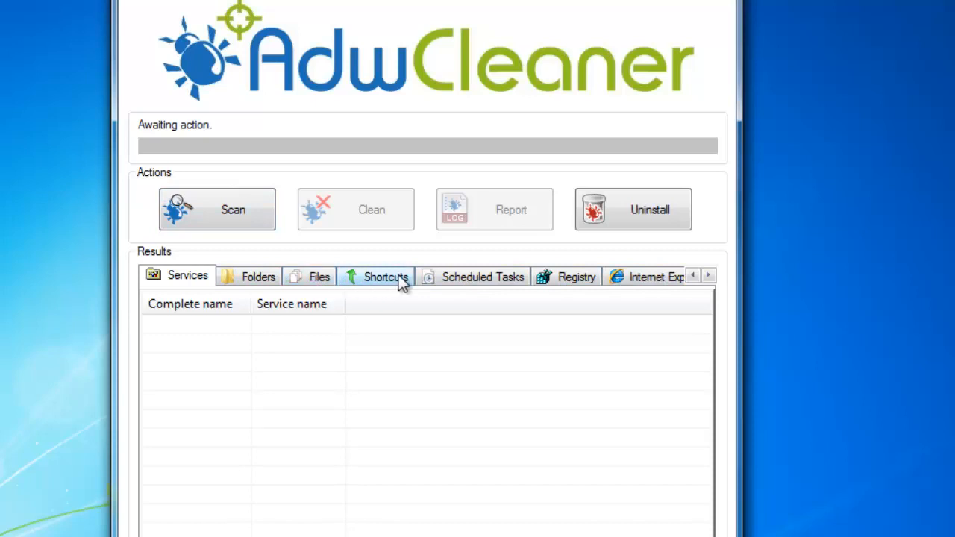
mouse_move(451, 289)
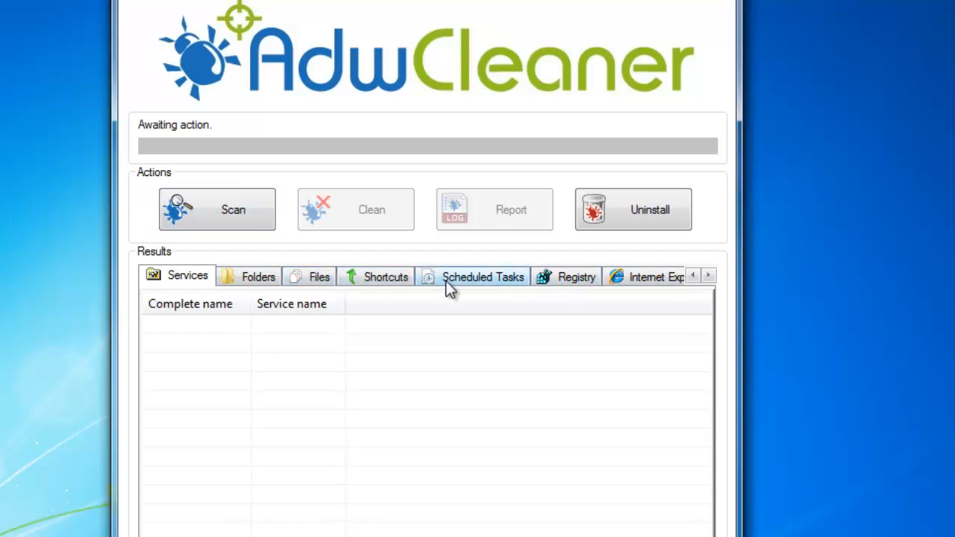
click(707, 274)
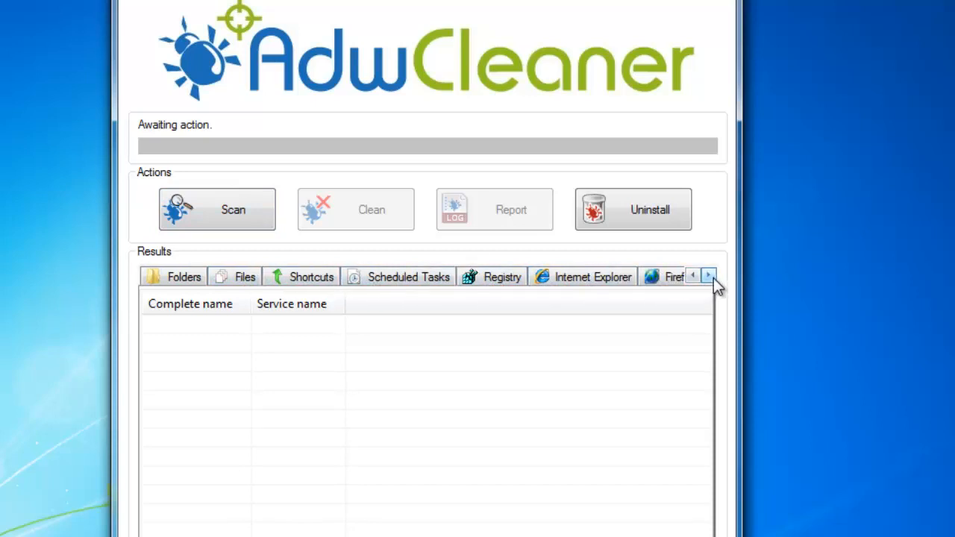
click(707, 275)
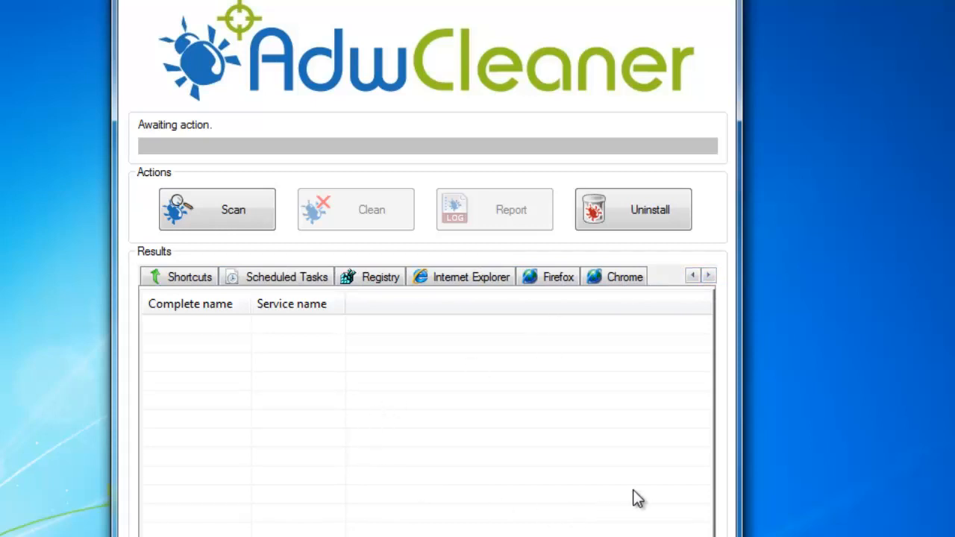
mouse_move(459, 245)
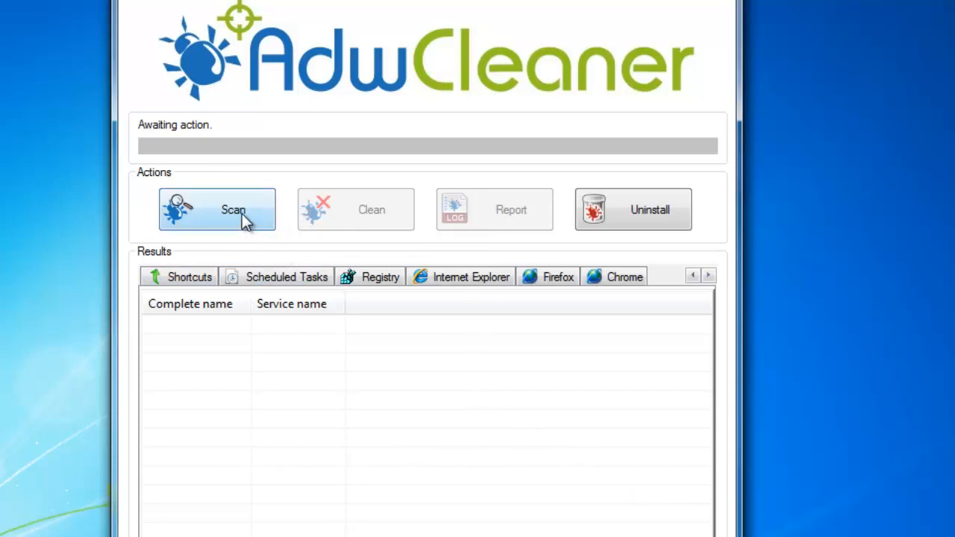
- Run the AdwCleaner scan and bring the first result categories into view
click(218, 209)
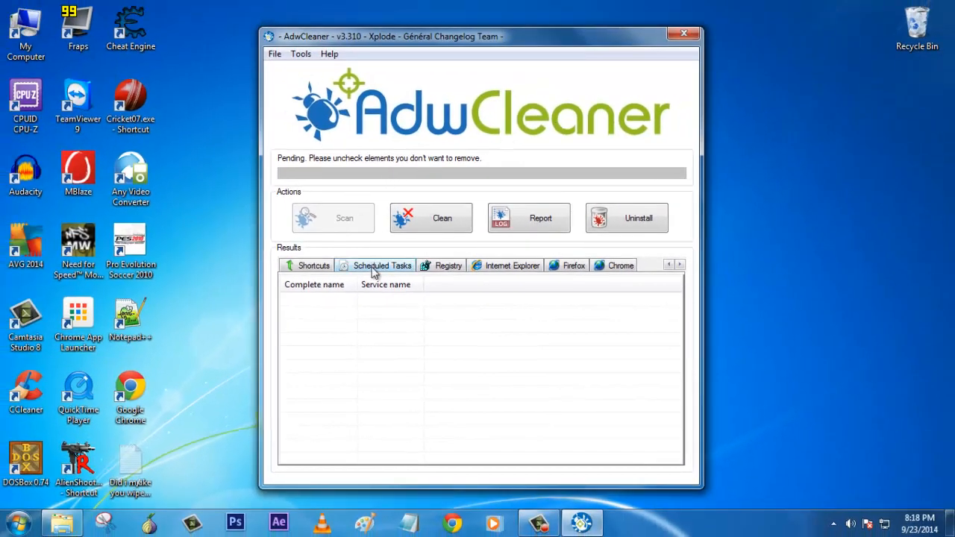
click(314, 265)
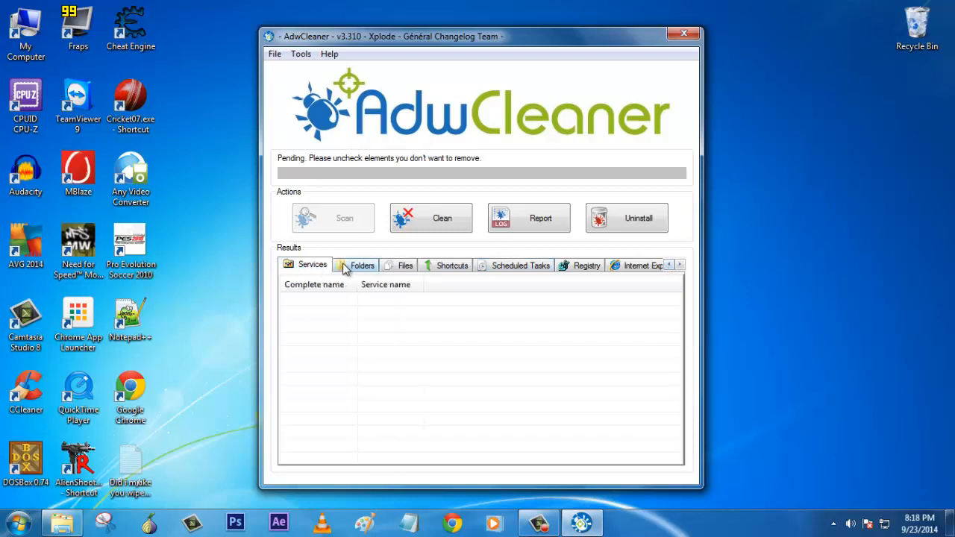
click(588, 265)
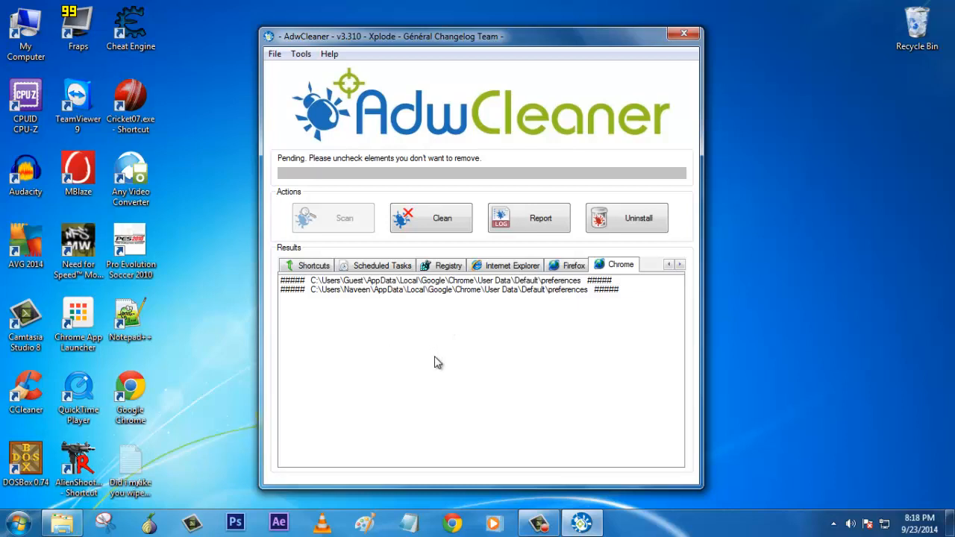
mouse_move(430, 302)
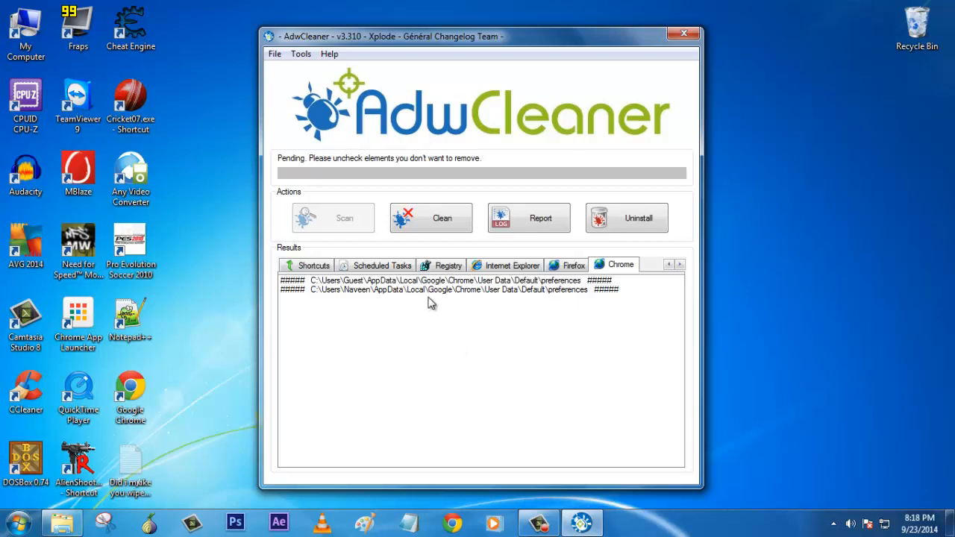
click(447, 281)
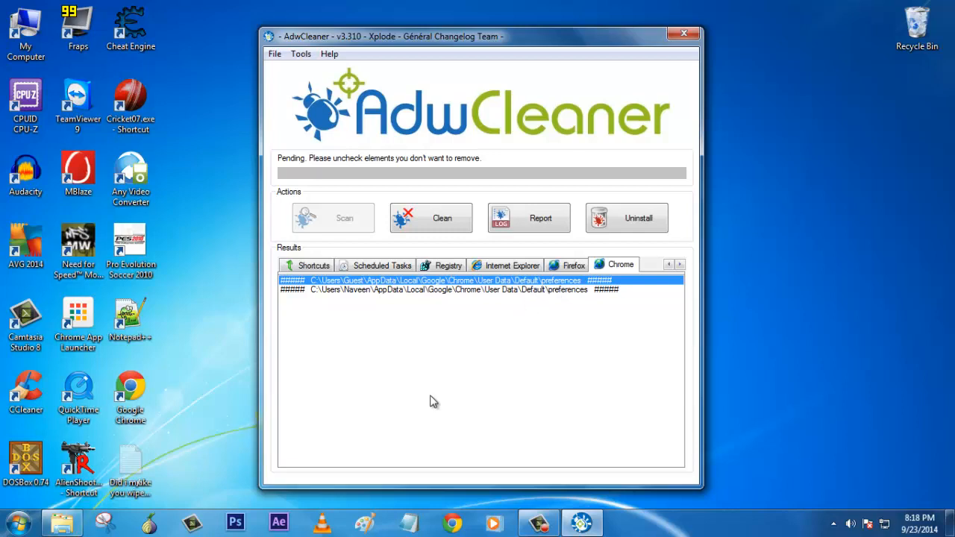
mouse_move(415, 251)
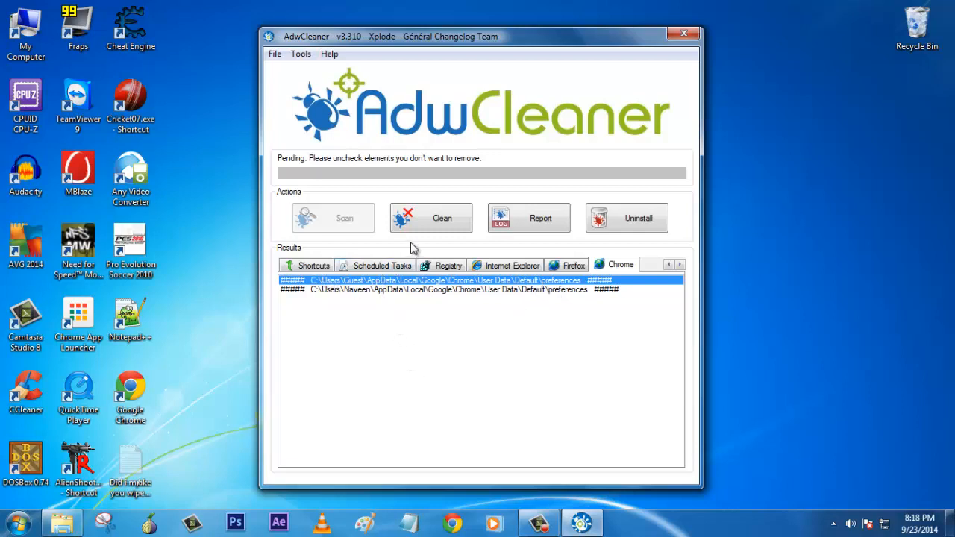
click(313, 266)
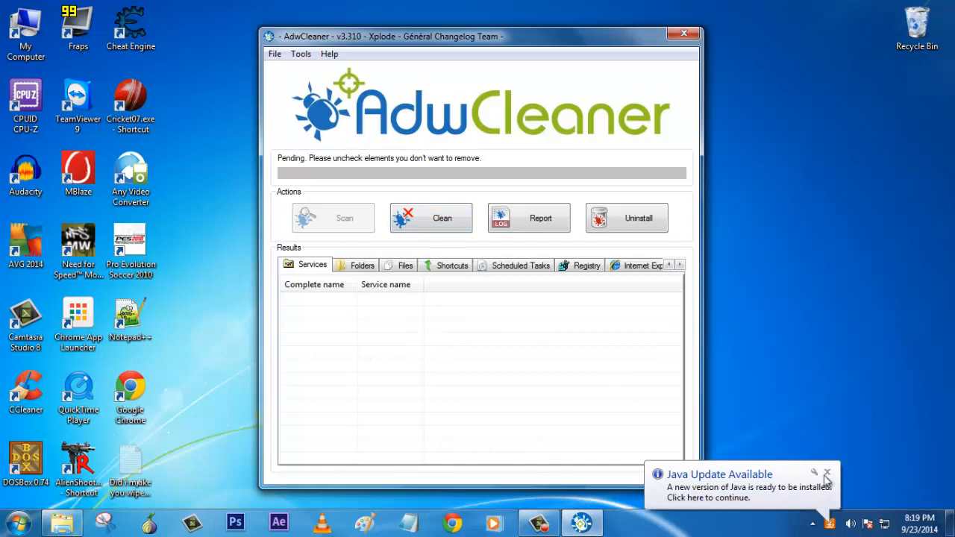
- Dismiss the Java Update Available tray balloon, leaving the scan results pending
click(826, 474)
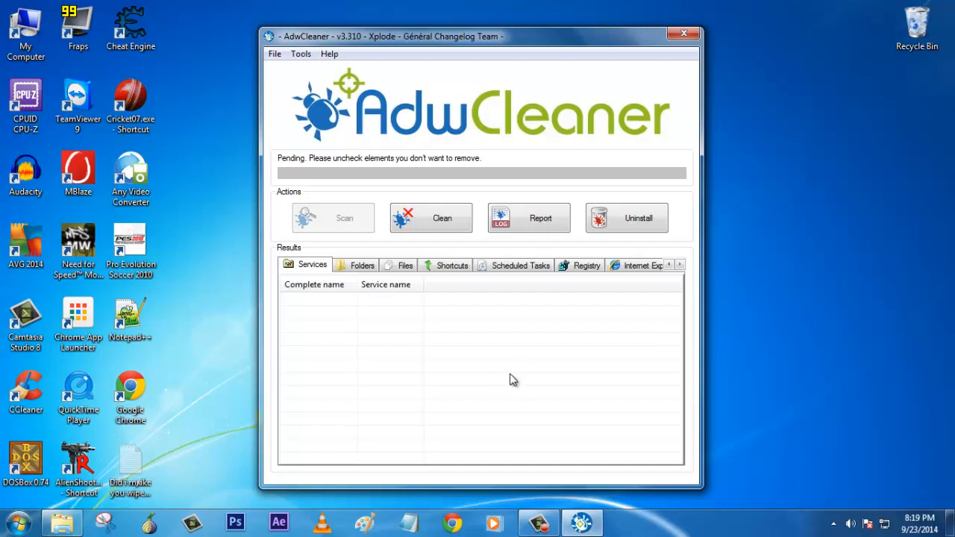
click(528, 217)
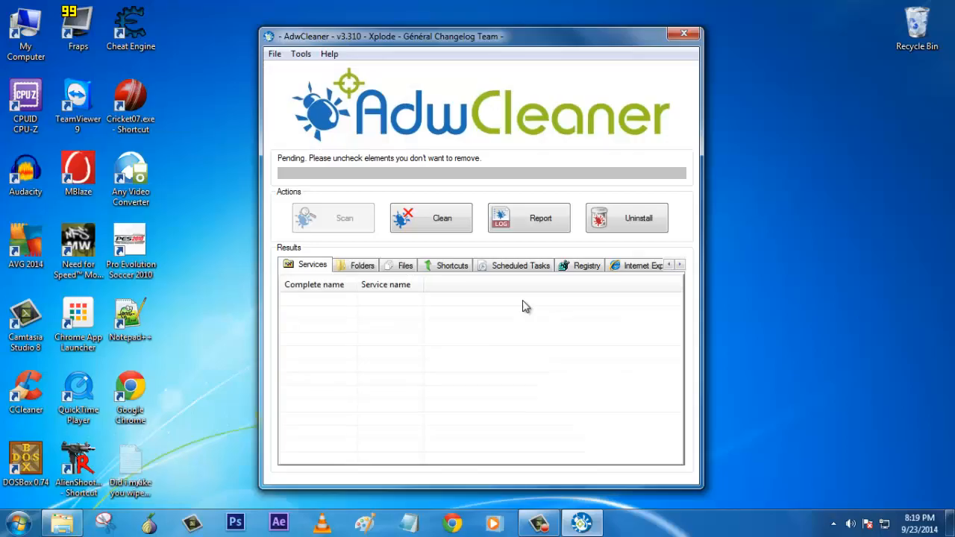
mouse_move(567, 349)
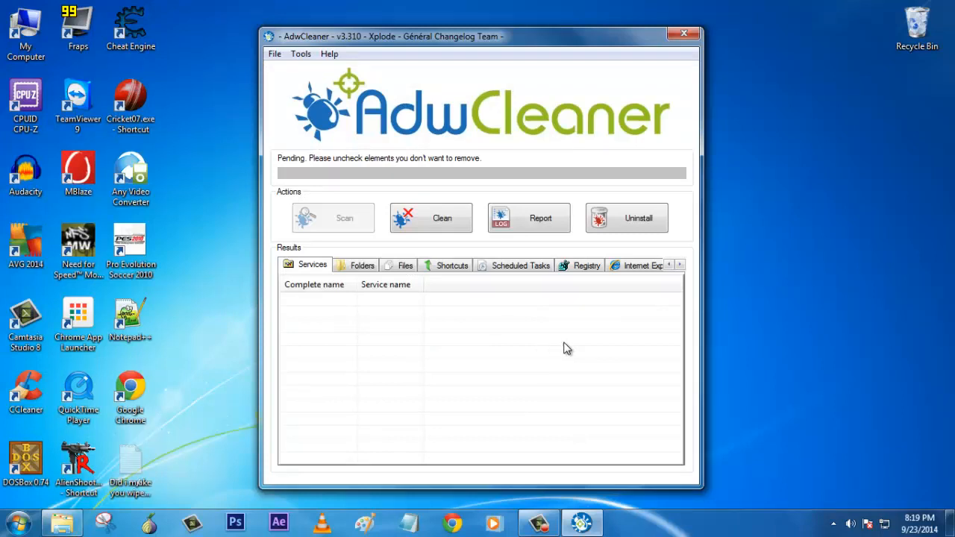
mouse_move(549, 418)
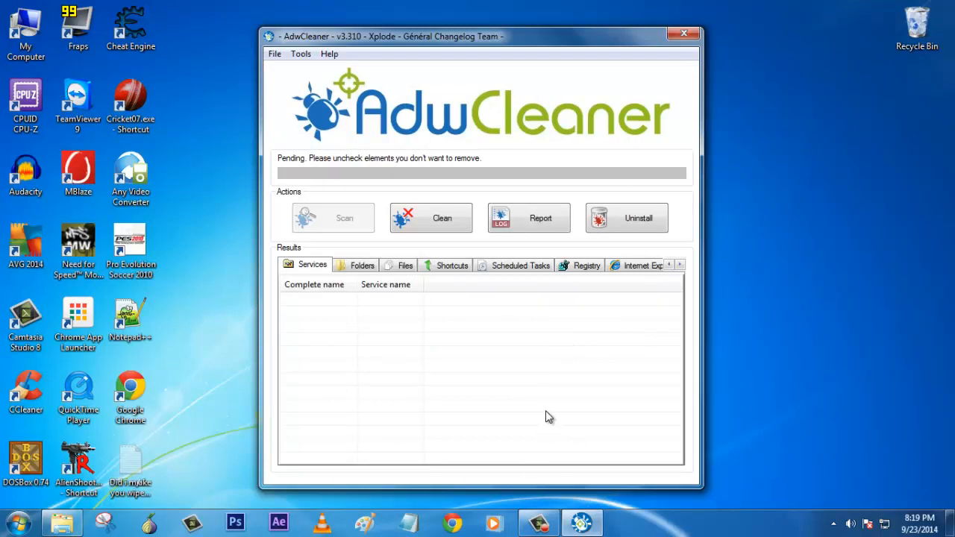
mouse_move(549, 432)
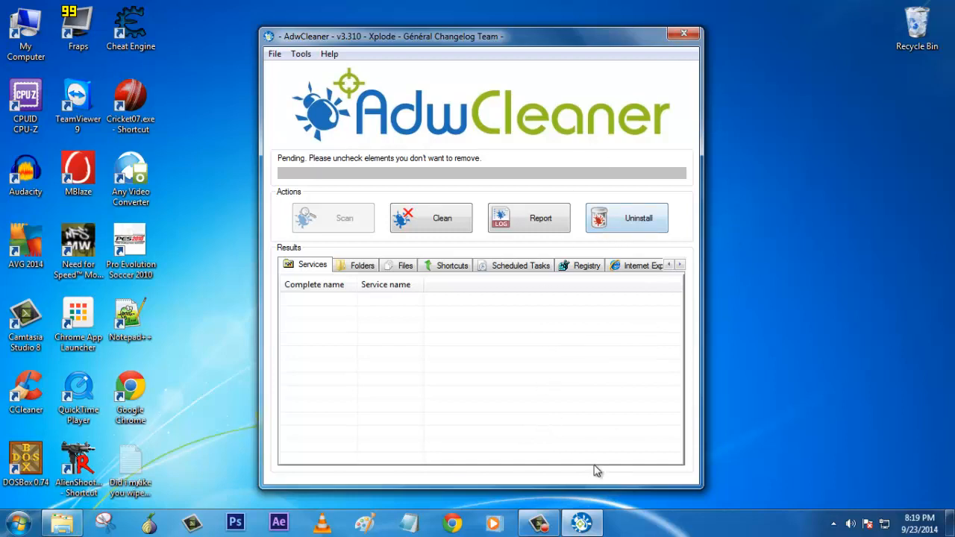
mouse_move(752, 344)
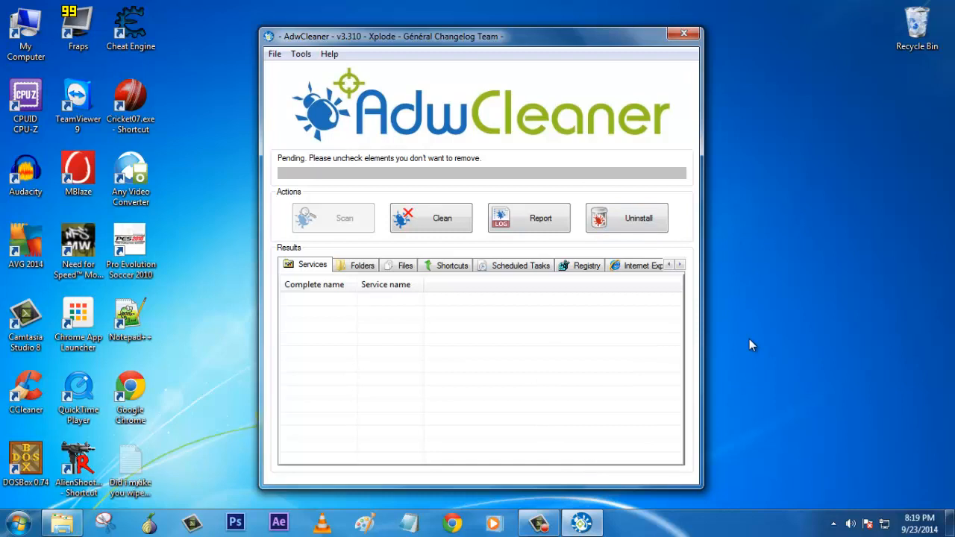